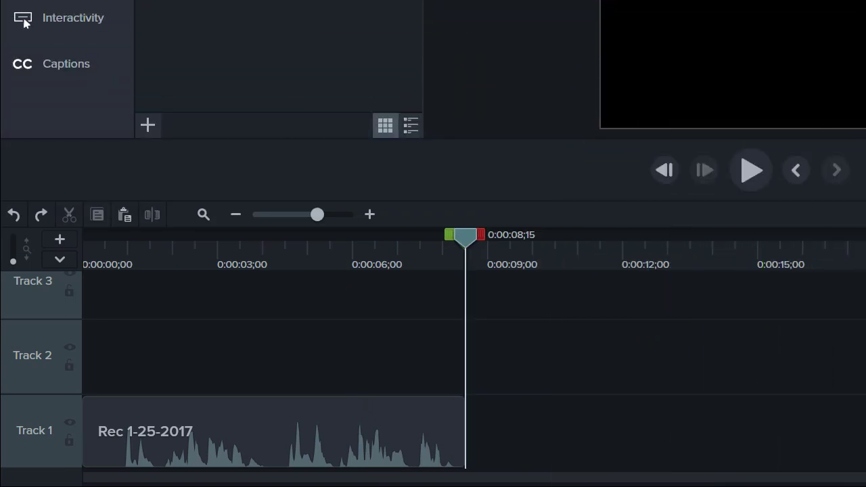
pyautogui.moveTo(428, 448)
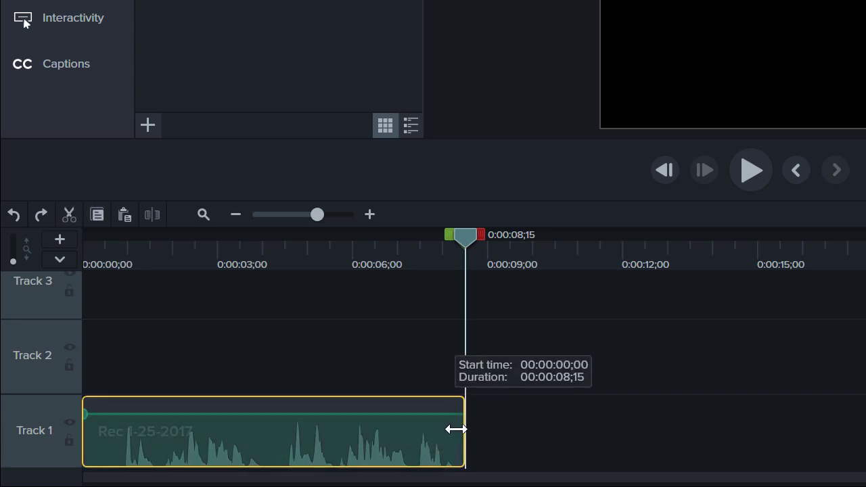
# Trim the end of the Rec 1-25-2017 clip on Track 1 by dragging its right edge leftward.
pyautogui.moveTo(458, 430); pyautogui.dragTo(335, 436)
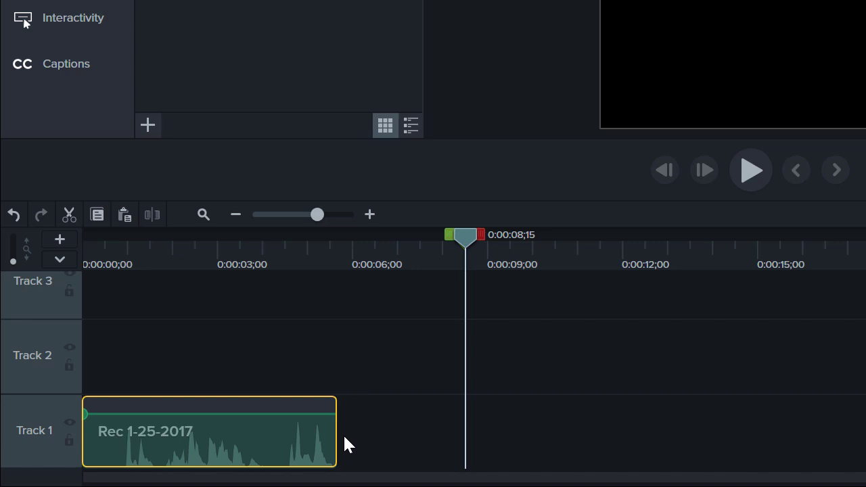
# Extend the Rec 1-25-2017 clip's right edge back out until its full original length is restored.
pyautogui.moveTo(331, 433); pyautogui.dragTo(371, 433)
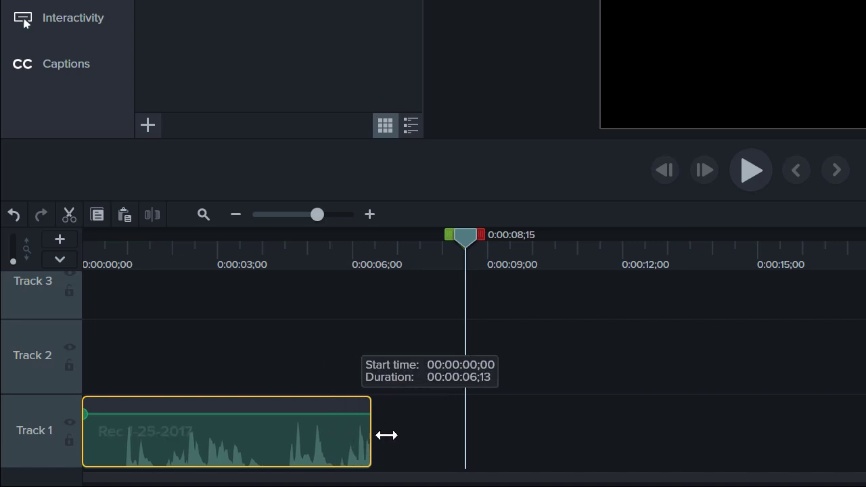
pyautogui.moveTo(371, 436); pyautogui.dragTo(465, 440)
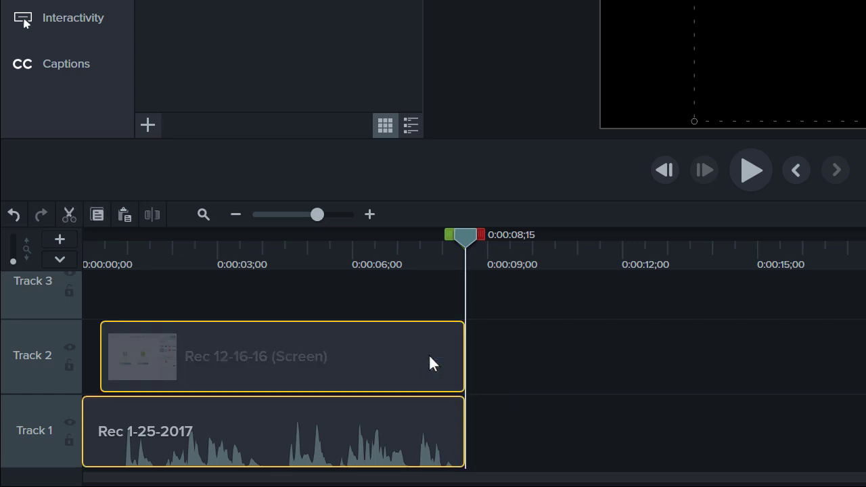
pyautogui.moveTo(464, 357)
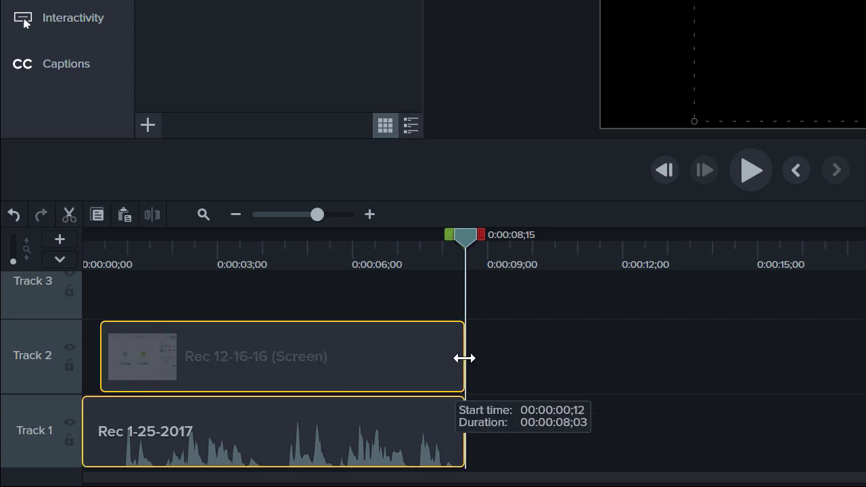
# Trim the end of the Rec 12-16-16 (Screen) clip on Track 2 shorter.
pyautogui.moveTo(465, 357); pyautogui.dragTo(339, 360)
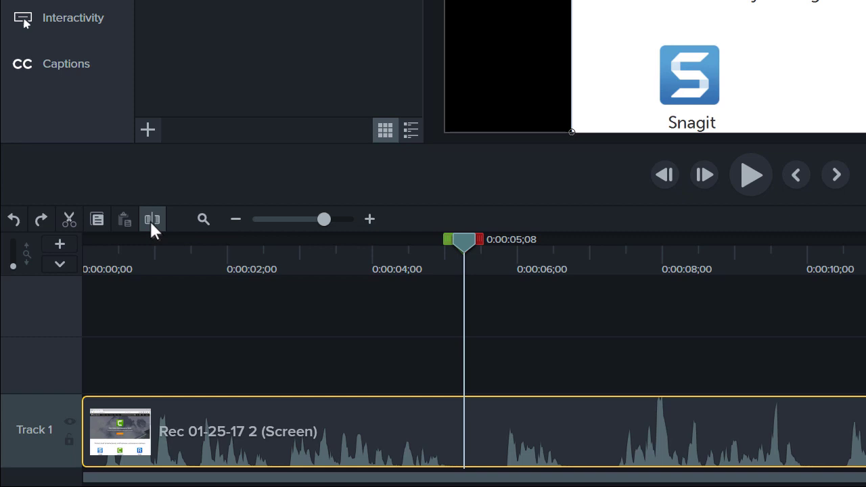
# Split the Rec 01-25-17 2 (Screen) clip at the playhead, around 4 seconds.
pyautogui.click(152, 220)
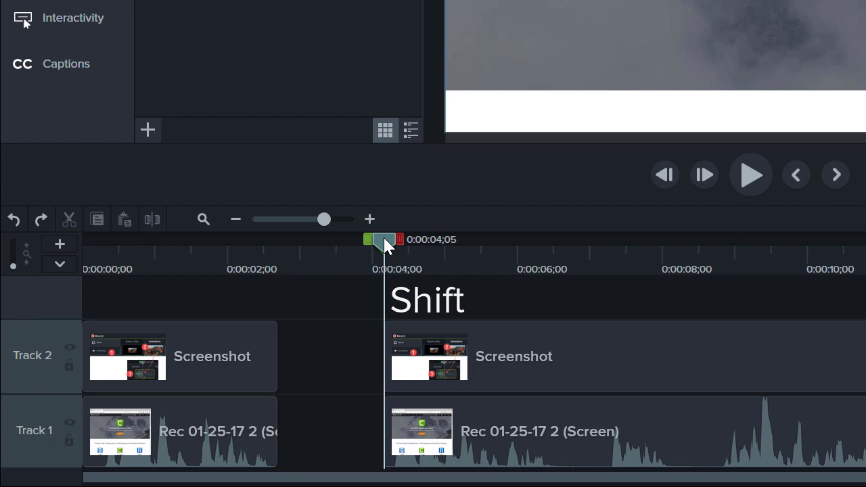
# Move the playhead back to around 1;24 after the ripple split opened the gap.
pyautogui.moveTo(384, 240); pyautogui.dragTo(211, 240)
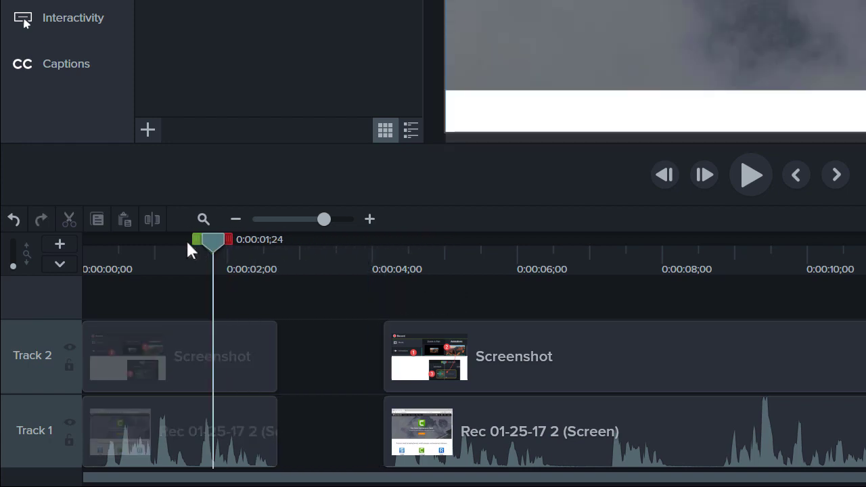